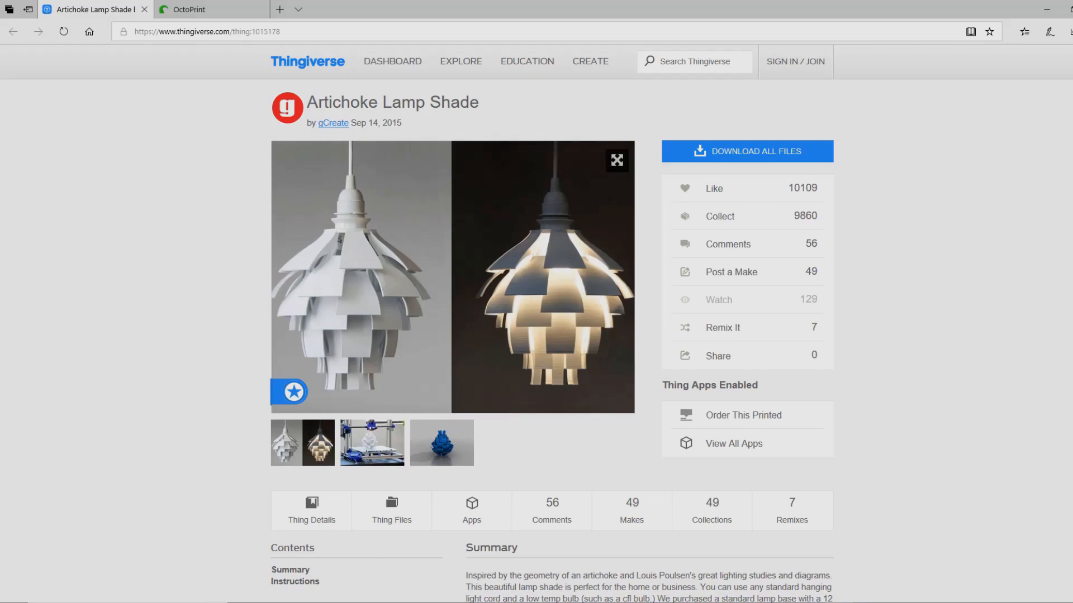
{"action": "mouse_move", "coordinate": [392, 60]}
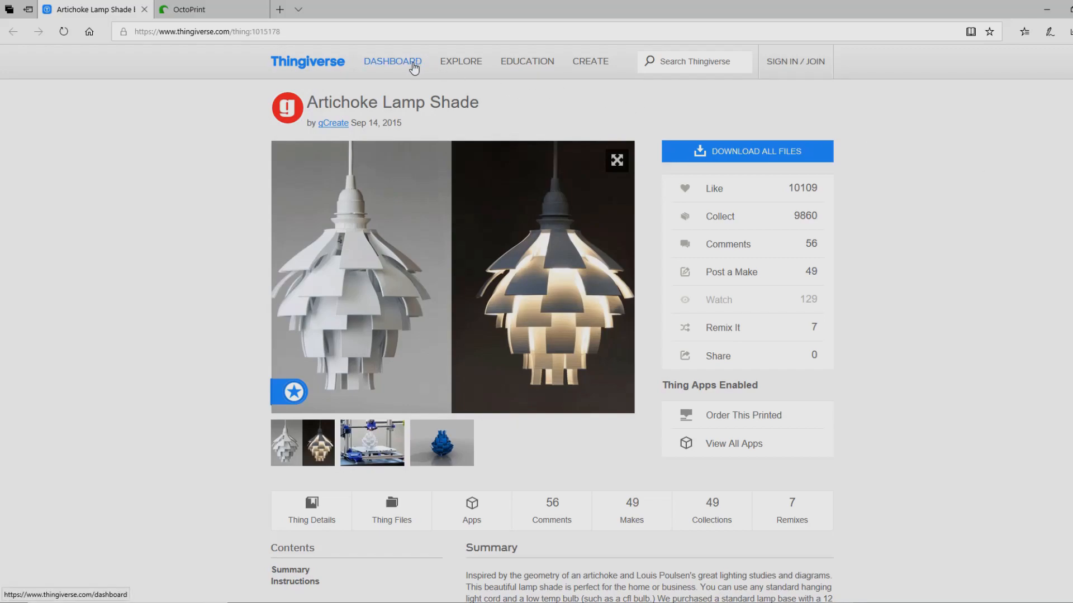
{"action": "mouse_move", "coordinate": [327, 31]}
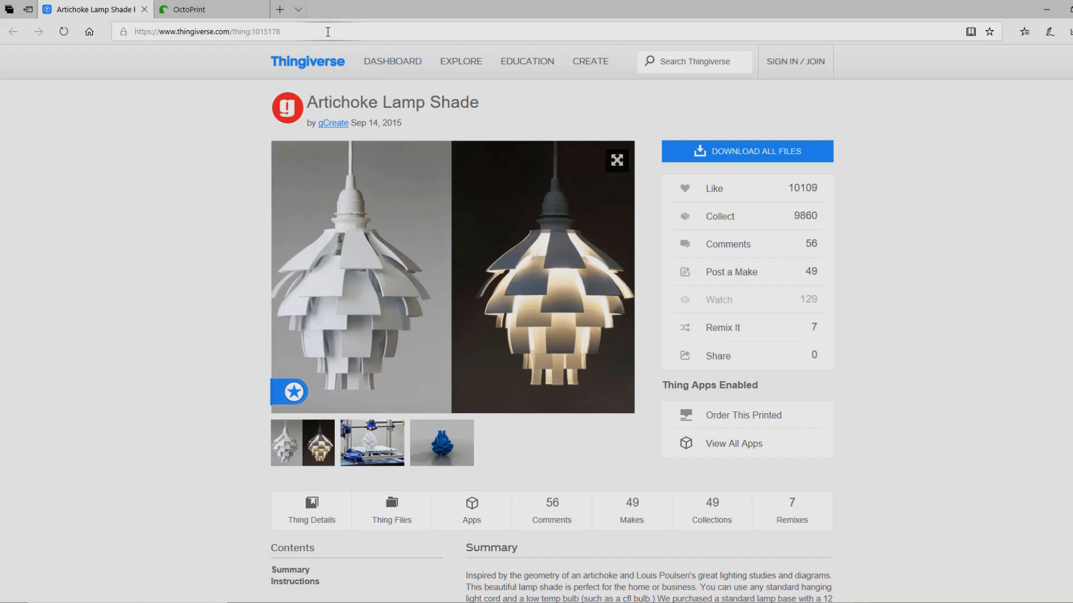
{"action": "mouse_move", "coordinate": [204, 248]}
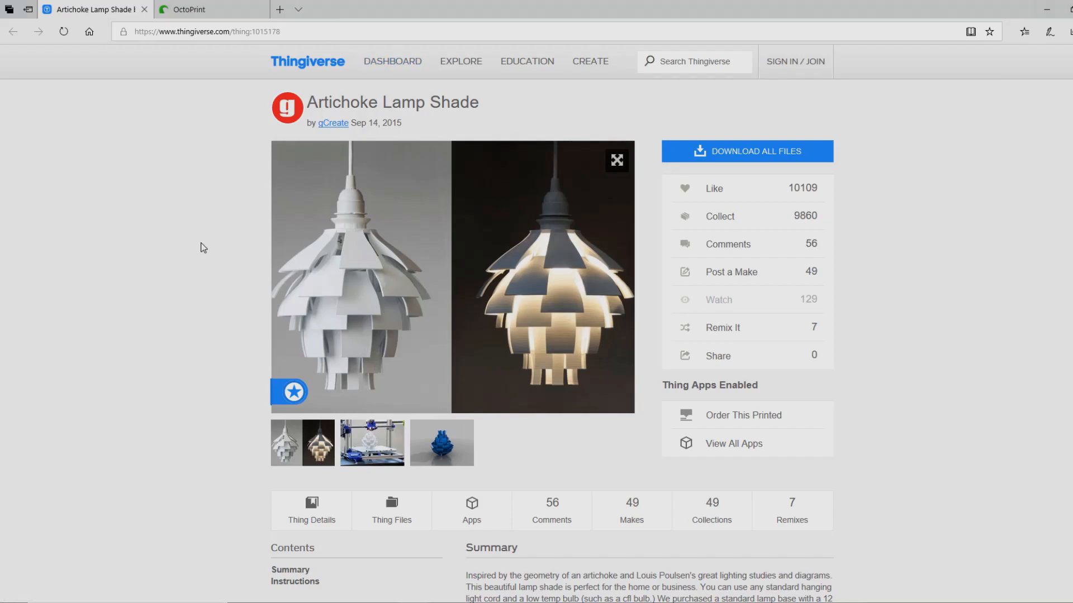
{"action": "mouse_move", "coordinate": [210, 234]}
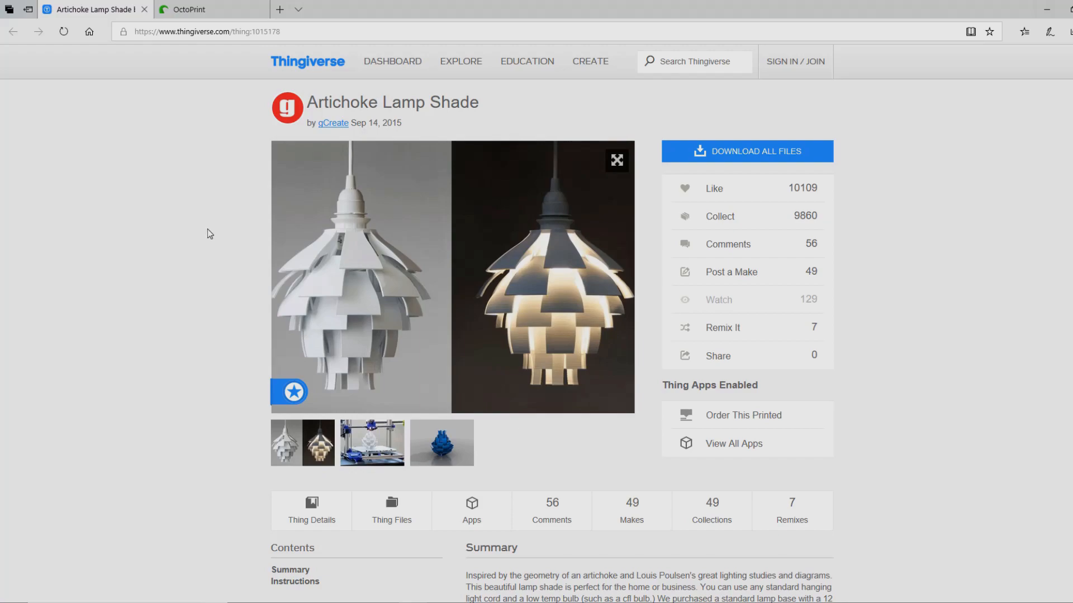
- Download all Artichoke Lamp Shade files as a zip and show it in its download folder
{"action": "left_click", "coordinate": [745, 151]}
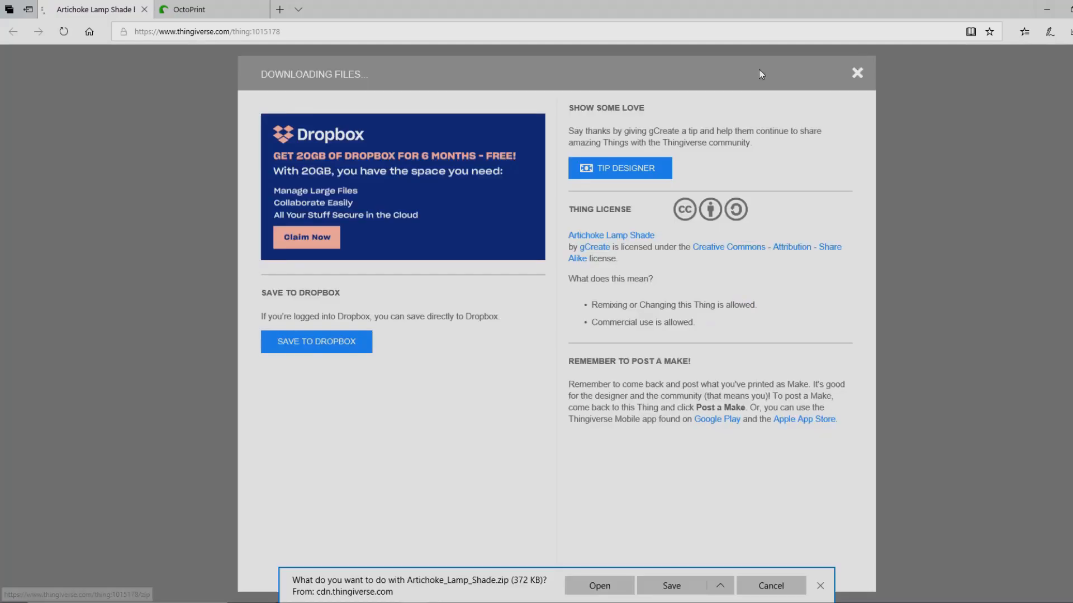
{"action": "left_click", "coordinate": [669, 586]}
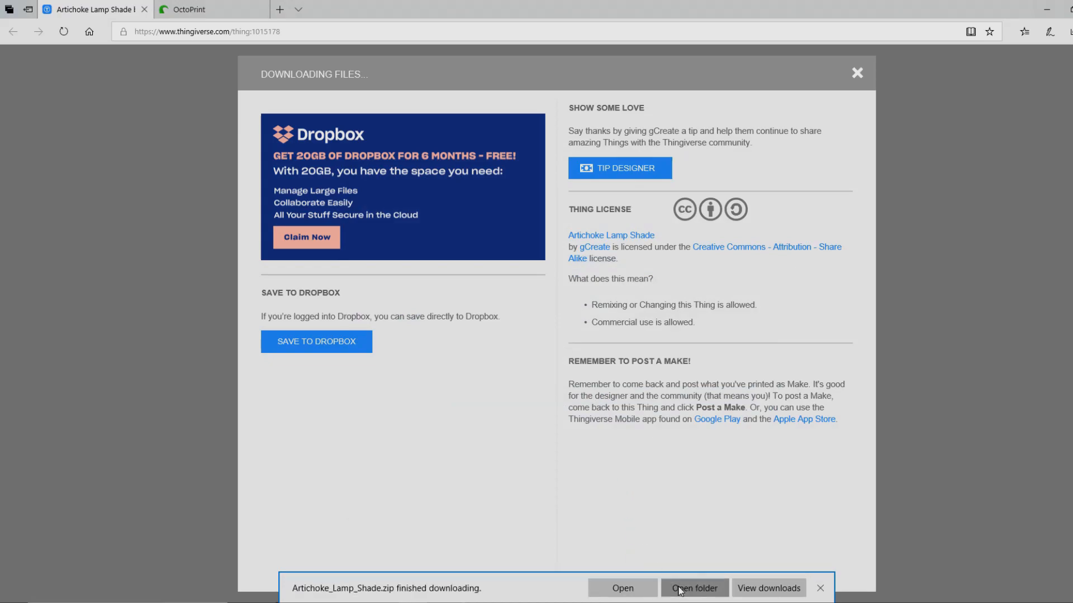
{"action": "left_click", "coordinate": [620, 592]}
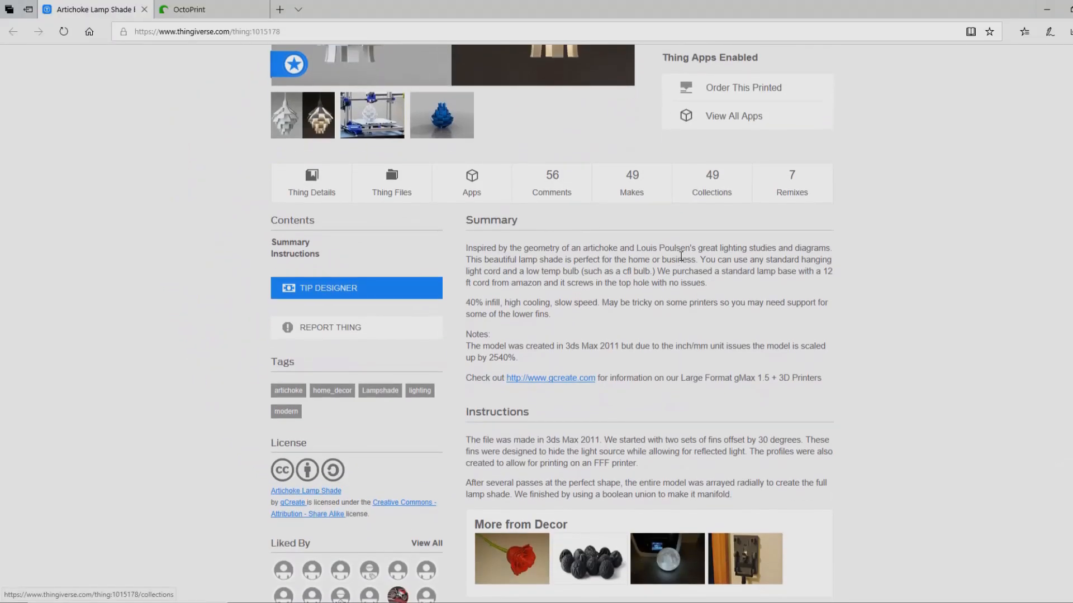
{"action": "scroll", "scroll_direction": "down", "scroll_amount": 3}
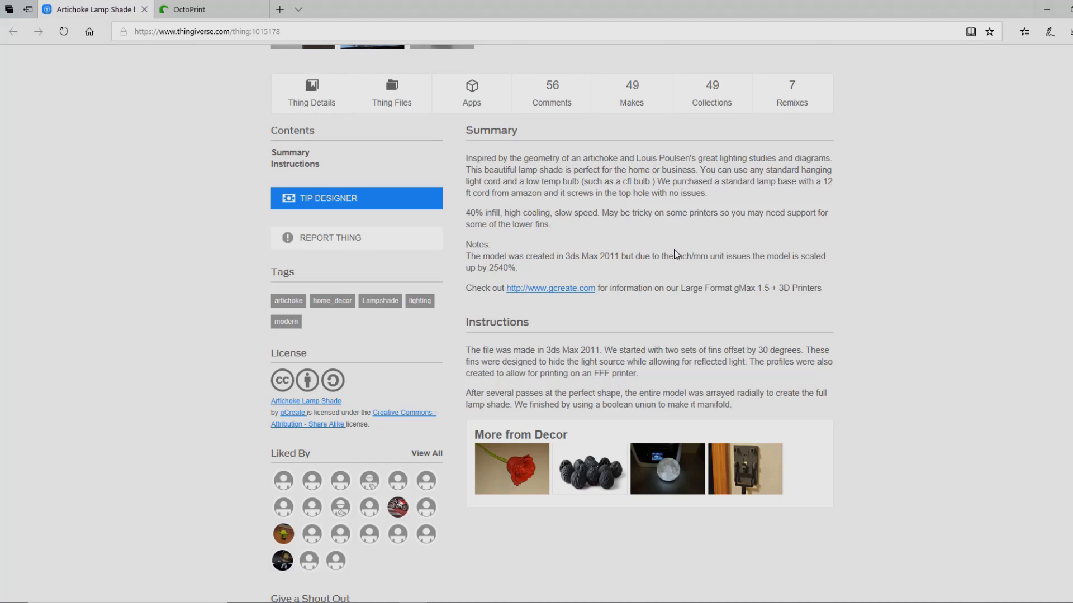
{"action": "mouse_move", "coordinate": [561, 223]}
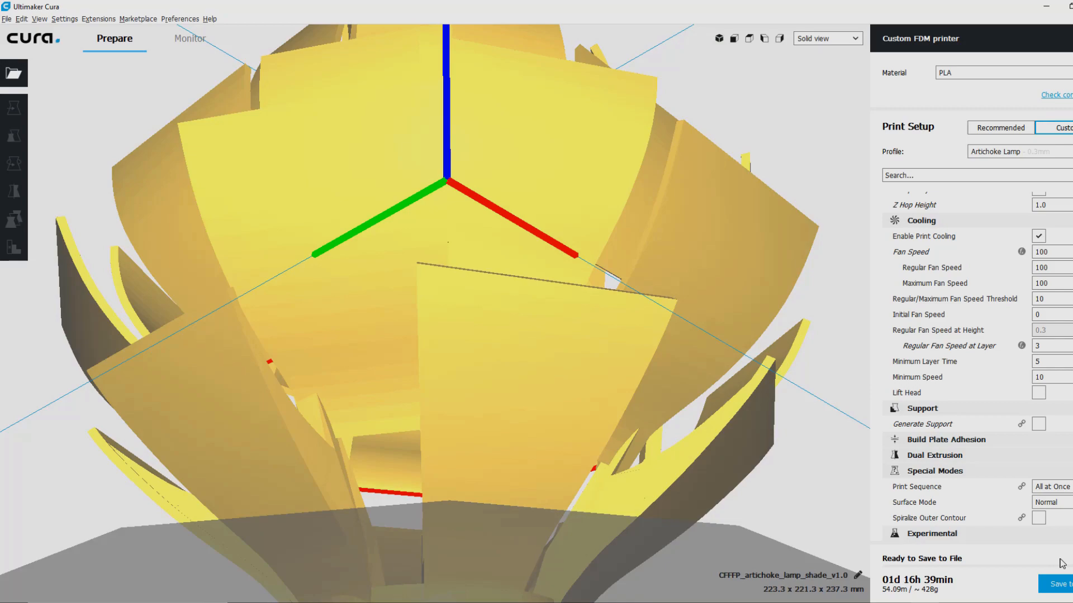
{"action": "mouse_move", "coordinate": [838, 600]}
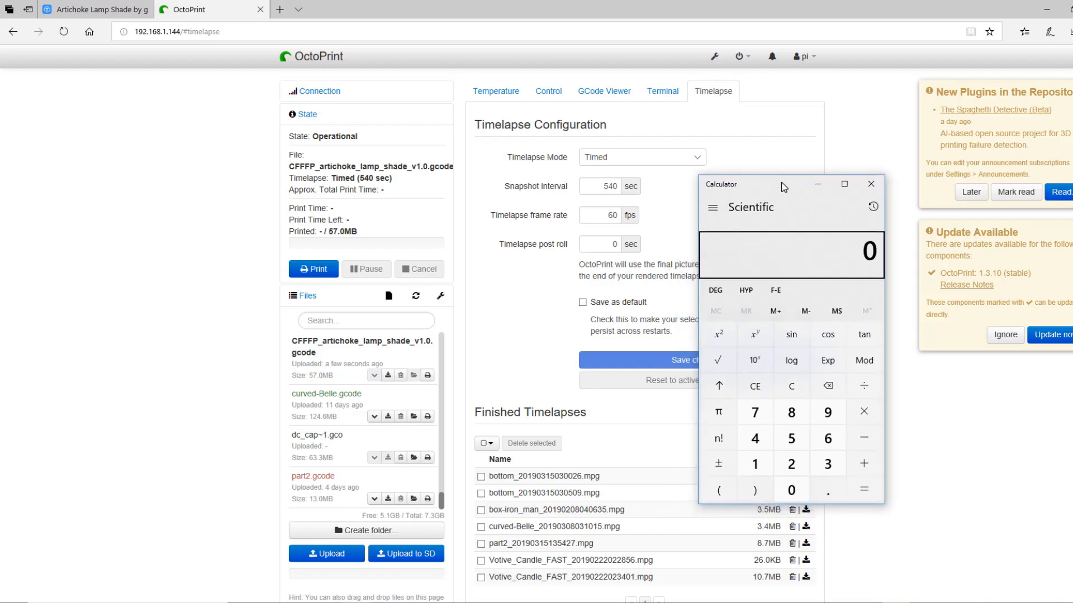
{"action": "mouse_move", "coordinate": [796, 208]}
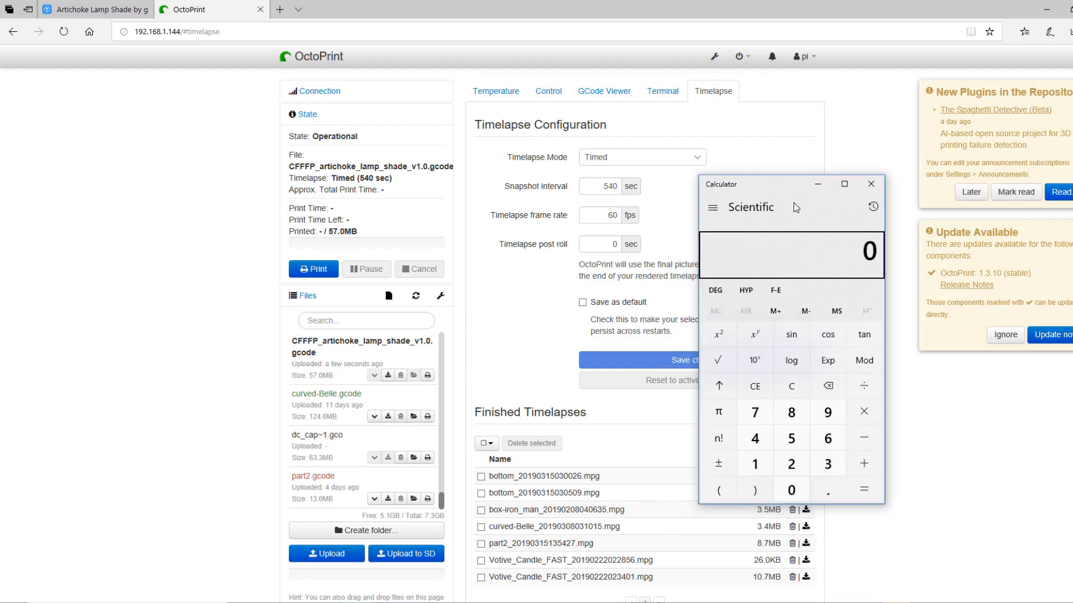
{"action": "mouse_move", "coordinate": [815, 245]}
{"action": "type", "text": "360"}
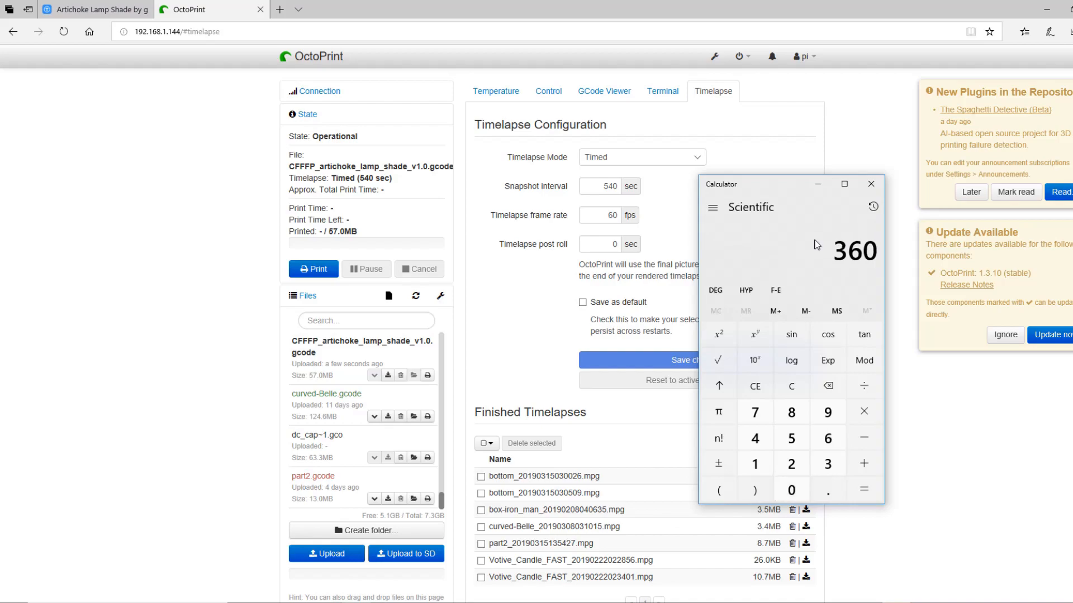
- Compute the snapshot interval by dividing 3600 seconds against the print-time hours
{"action": "left_click", "coordinate": [791, 488]}
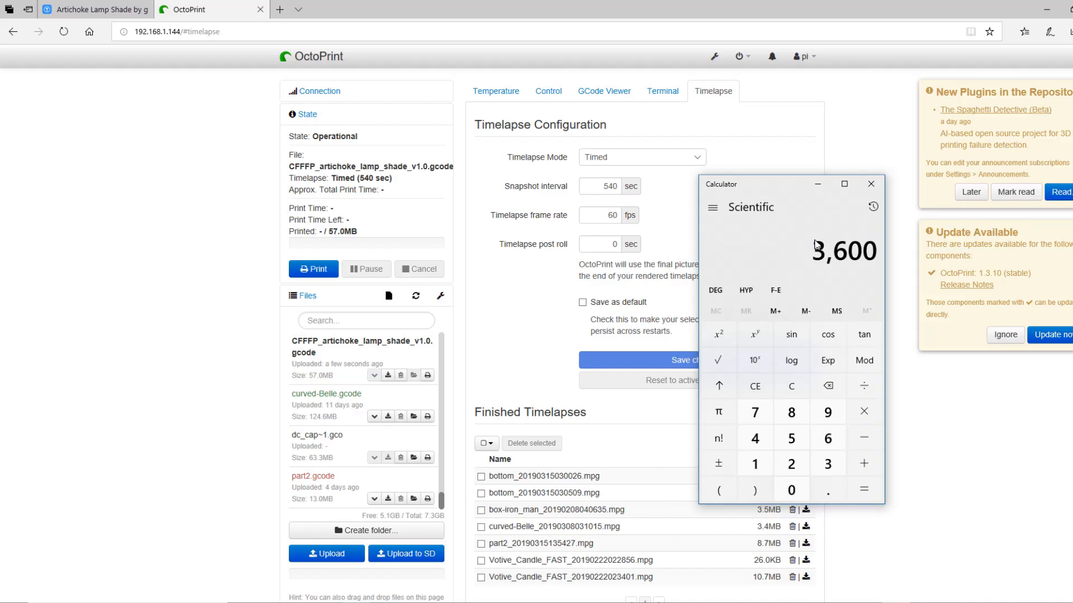
{"action": "left_click", "coordinate": [827, 437]}
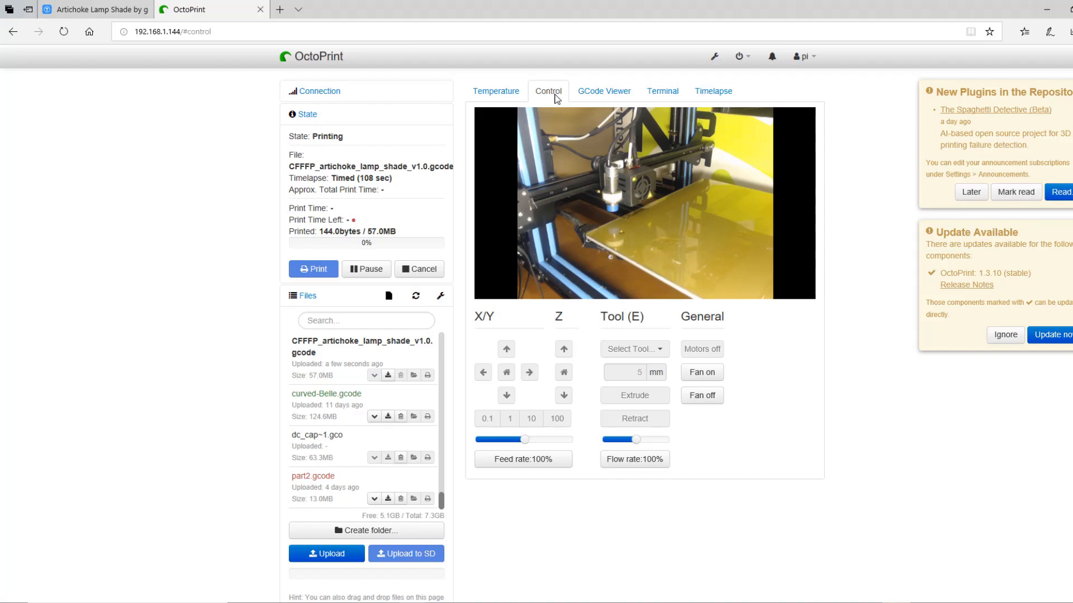
- View the Temperature graph showing the hotend heating toward 212°C with the bed off
{"action": "left_click", "coordinate": [495, 91]}
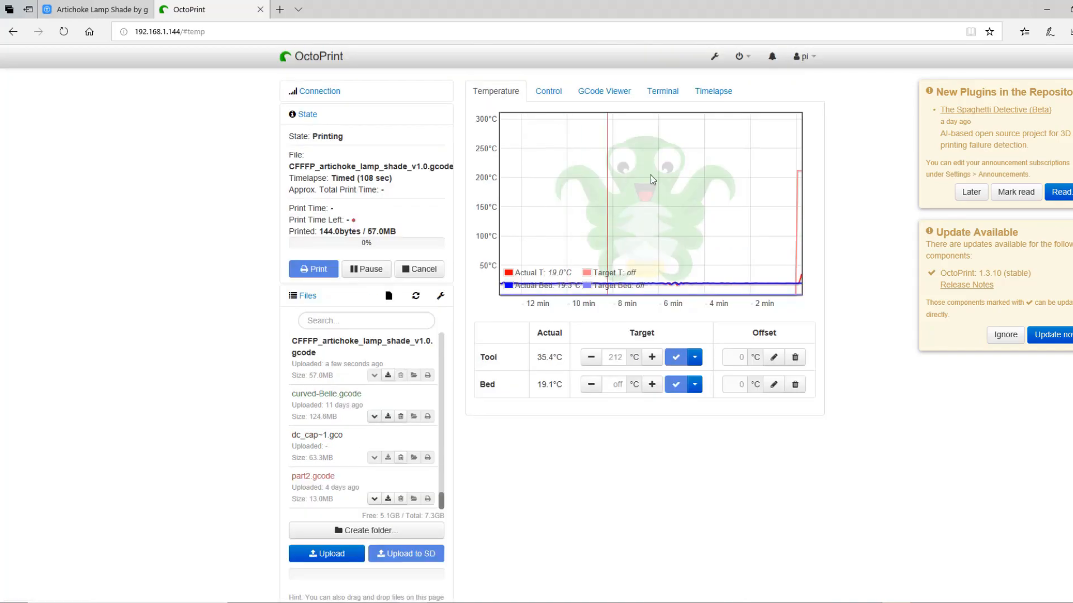